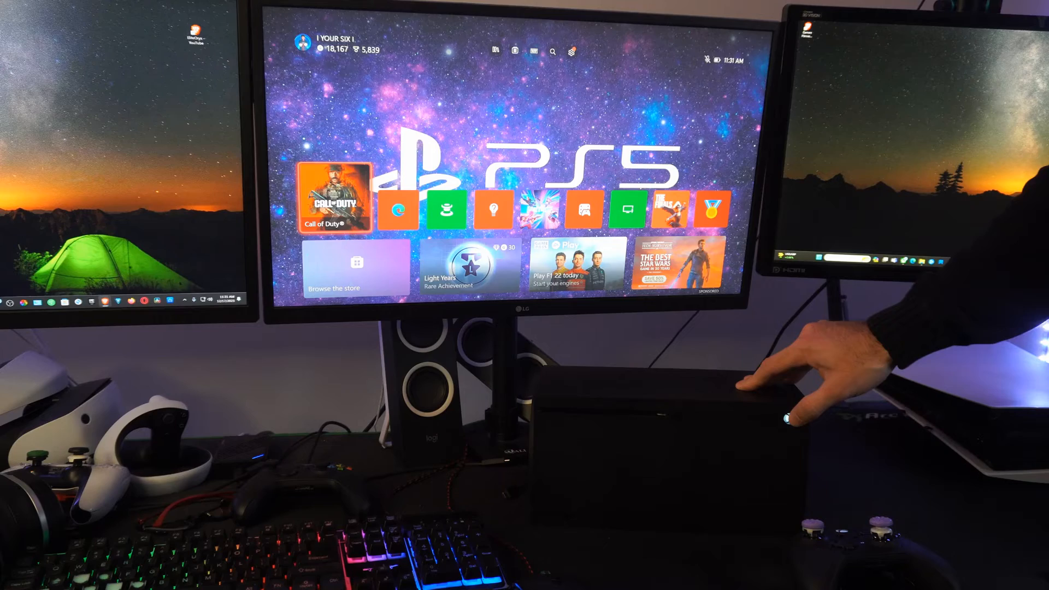
# Hold the Xbox Series X front power button until the console shuts down
pyautogui.click(784, 418)
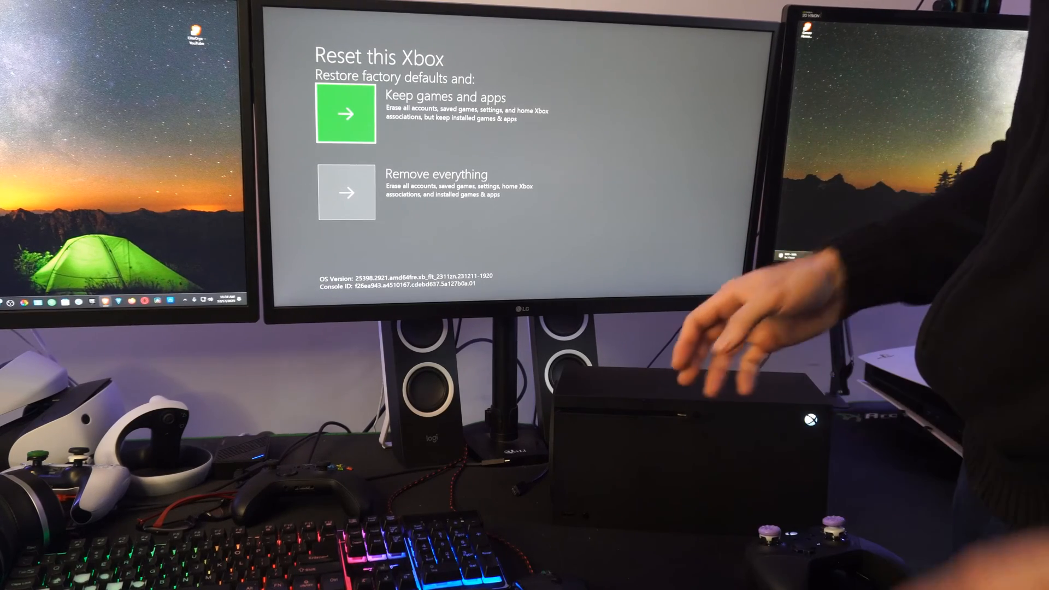
pyautogui.moveTo(468, 200)
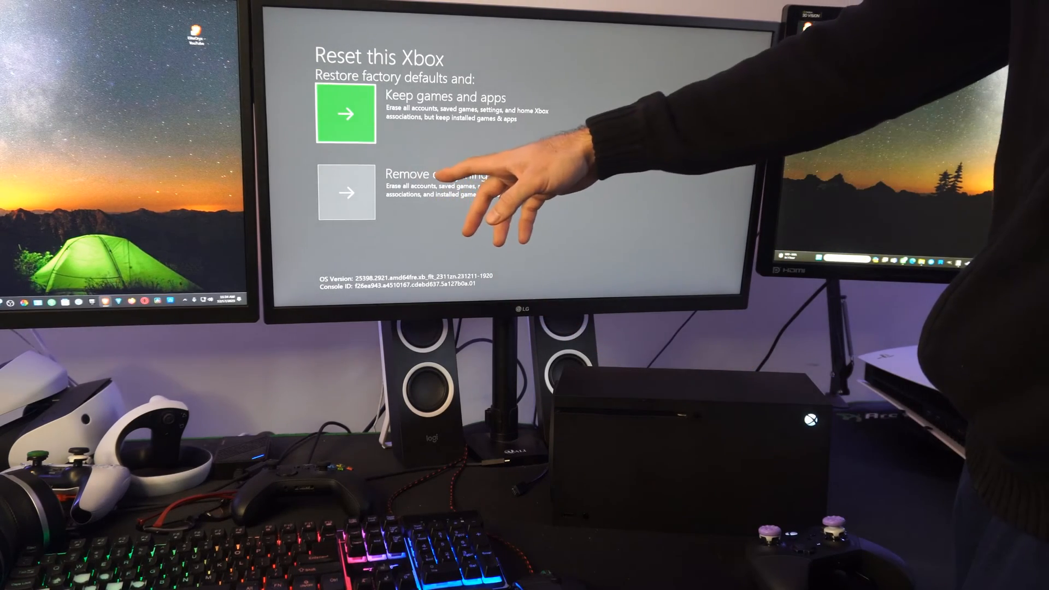